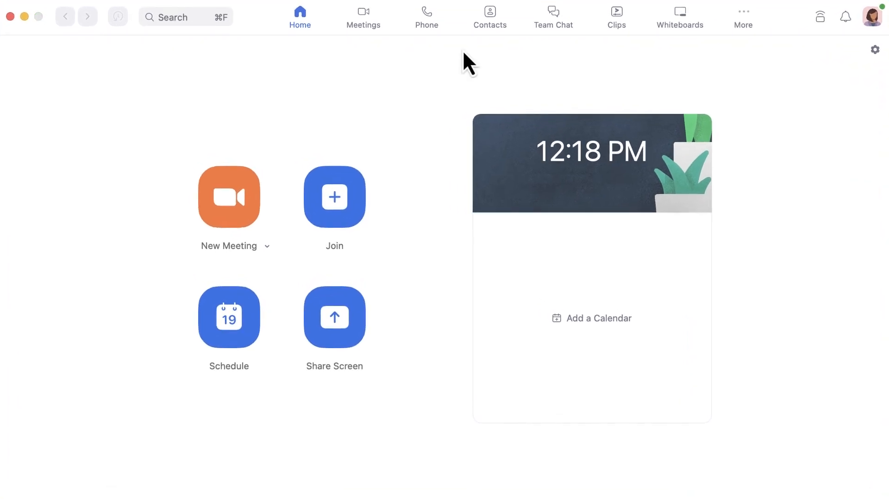
Step: Open the Phone tab to bring up the dial pad
left_click(426, 15)
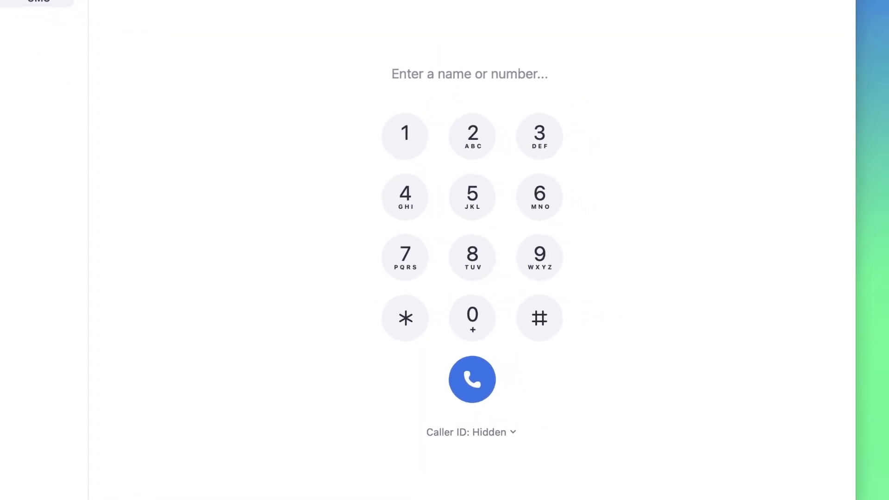
left_click(472, 197)
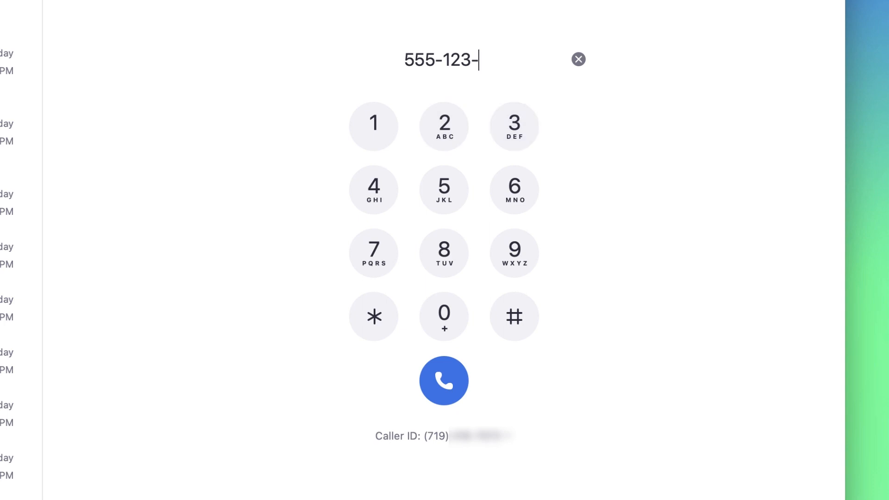
type("4567")
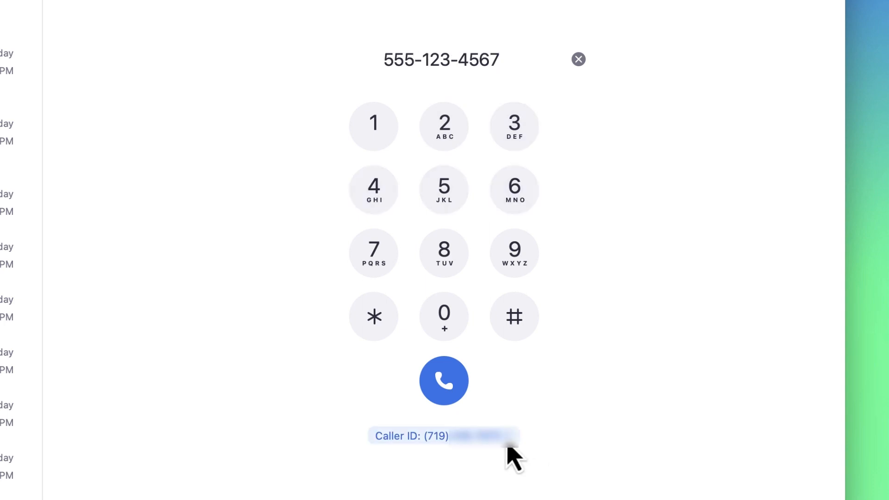
left_click(444, 435)
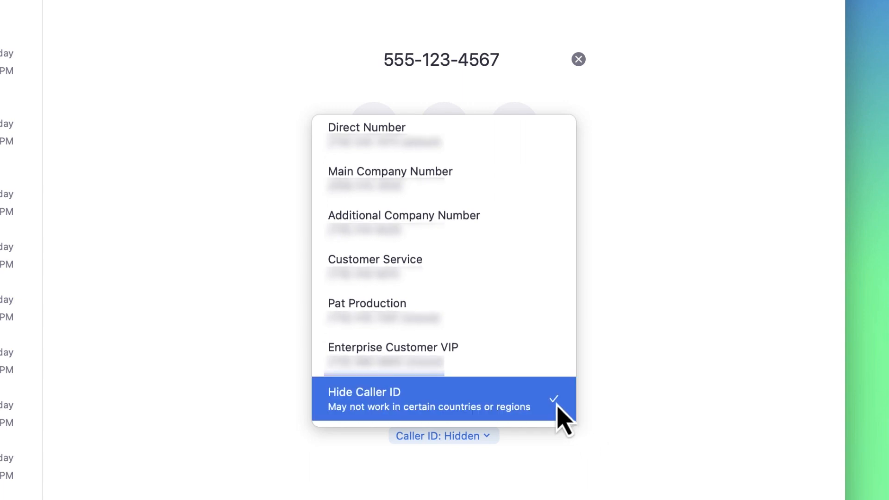
left_click(444, 398)
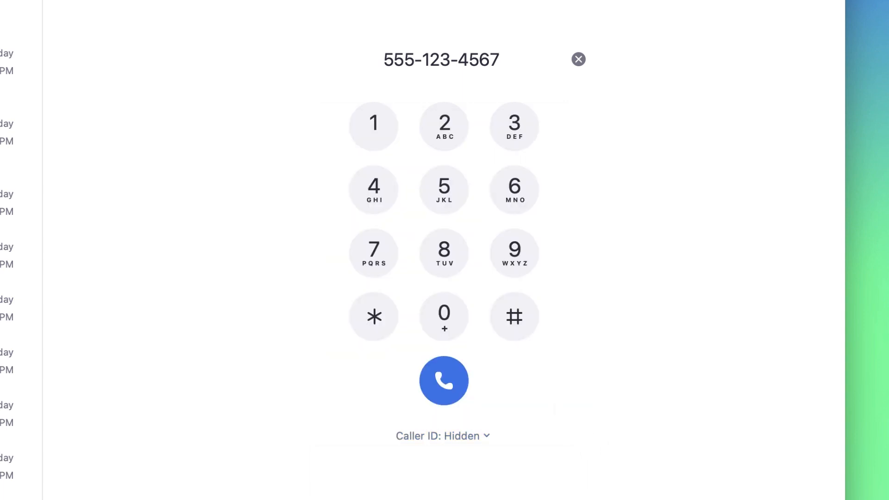
left_click(577, 58)
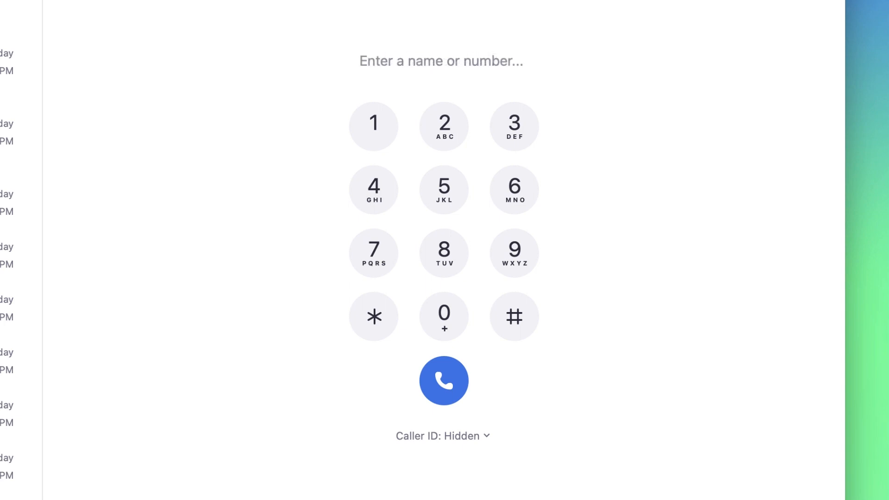
Step: Search 'Pat Prod' to view Pat Production's extension and direct number
type("Pat")
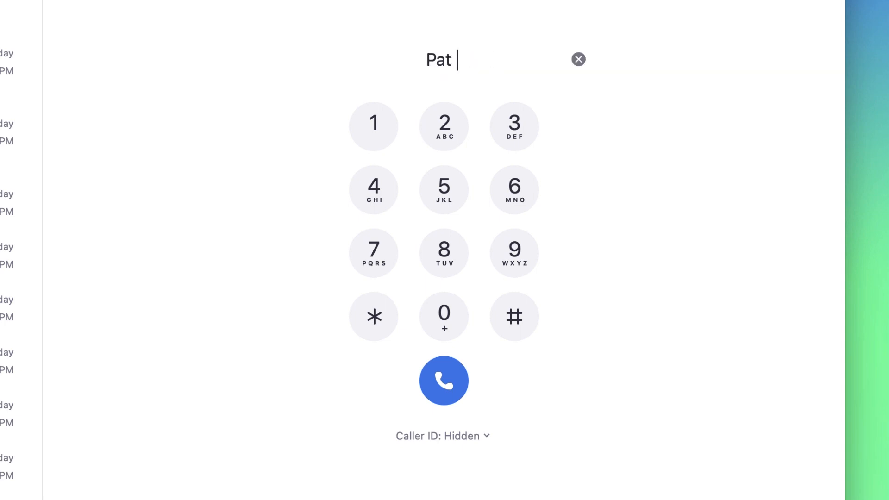
type("Prod")
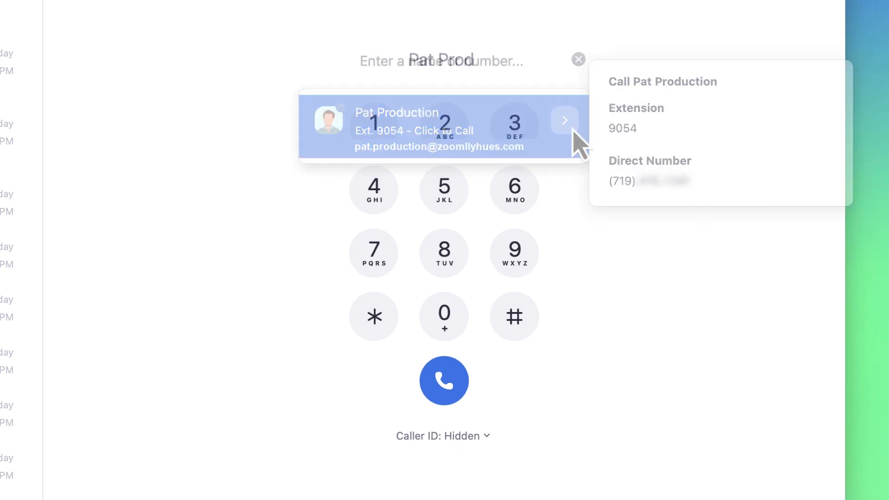
left_click(578, 58)
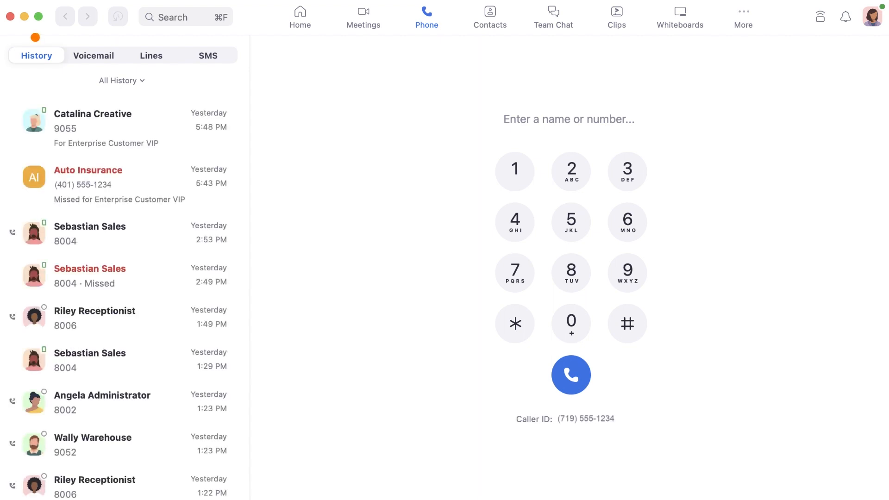
left_click(94, 55)
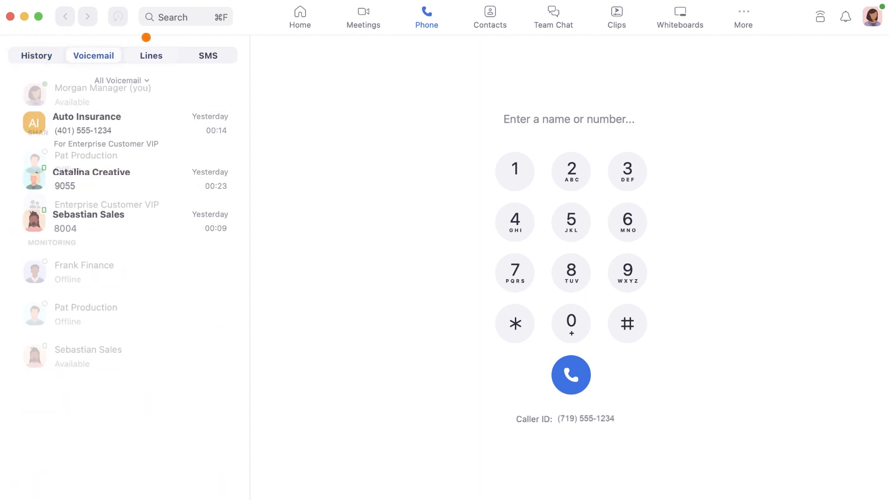
left_click(208, 55)
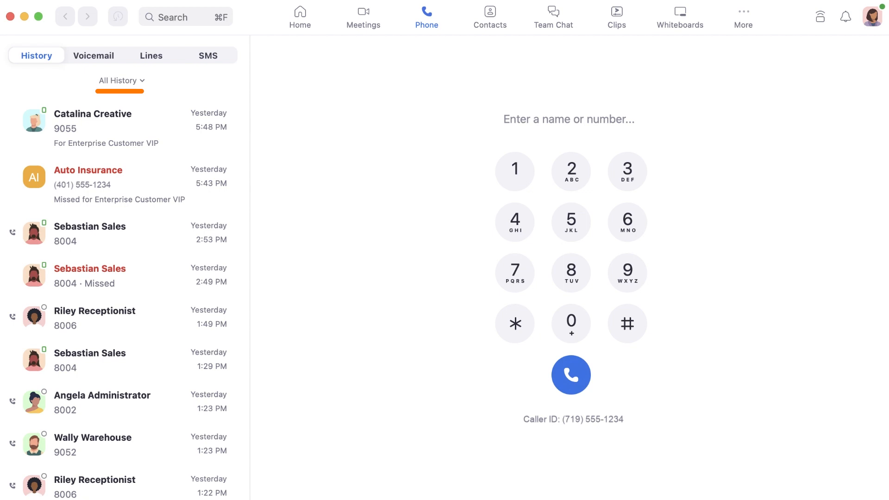
Step: Filter history to Recording on the Enterprise Customer VIP line and expand the recorded call
left_click(121, 81)
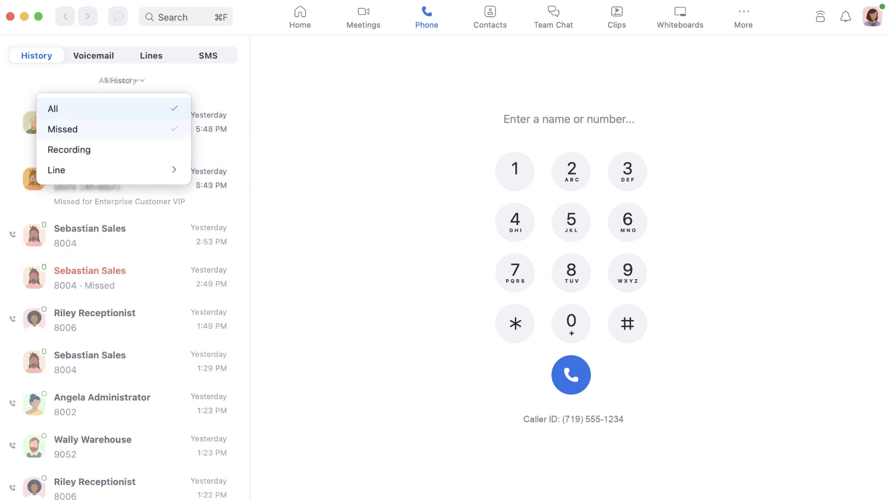
left_click(68, 149)
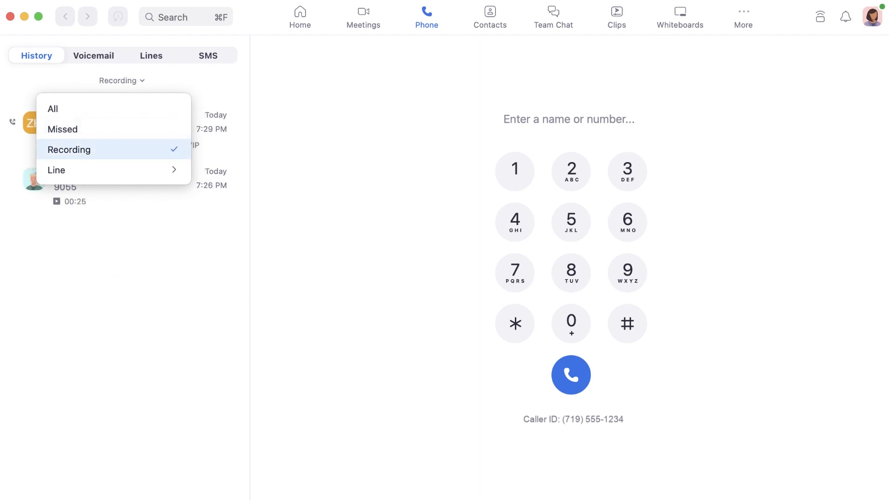
mouse_move(144, 225)
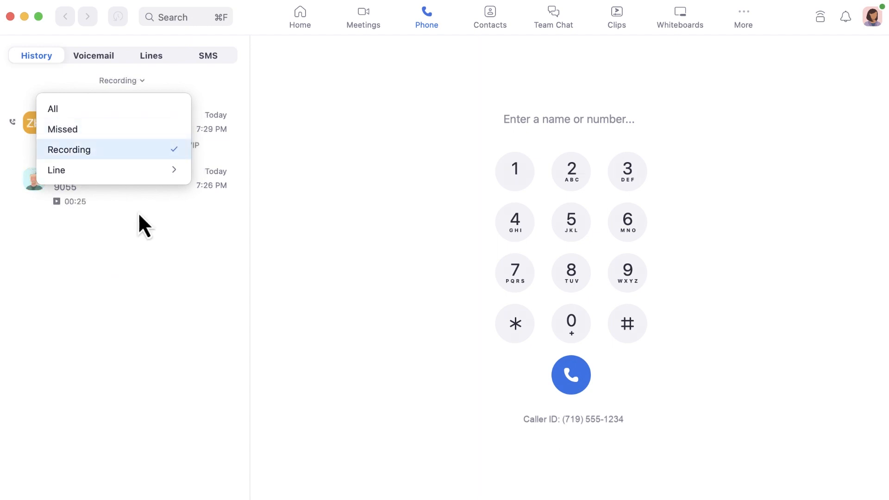
mouse_move(175, 187)
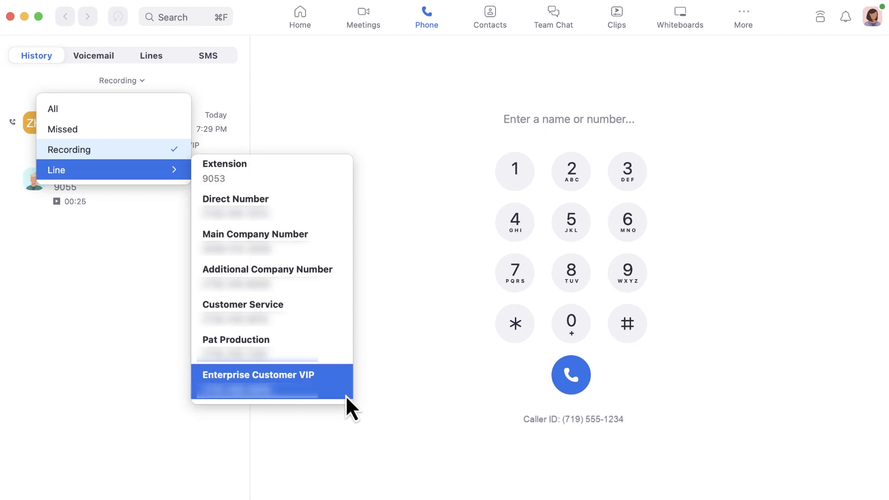
left_click(257, 375)
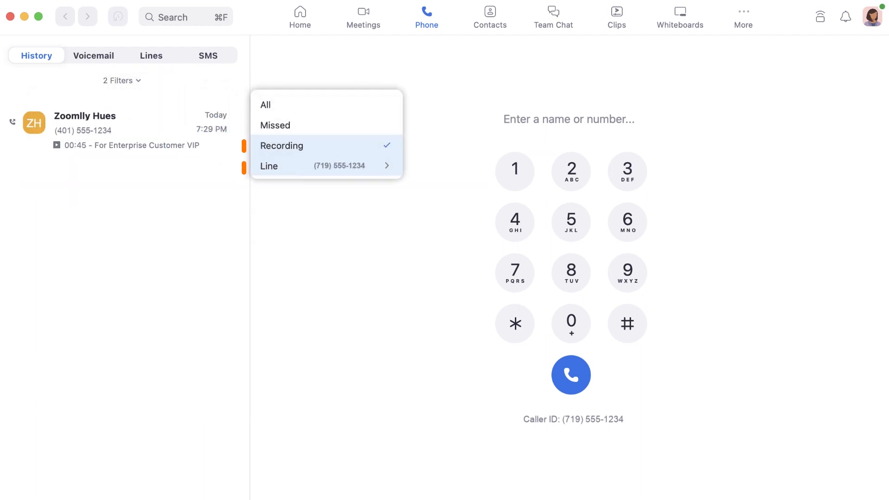
left_click(261, 170)
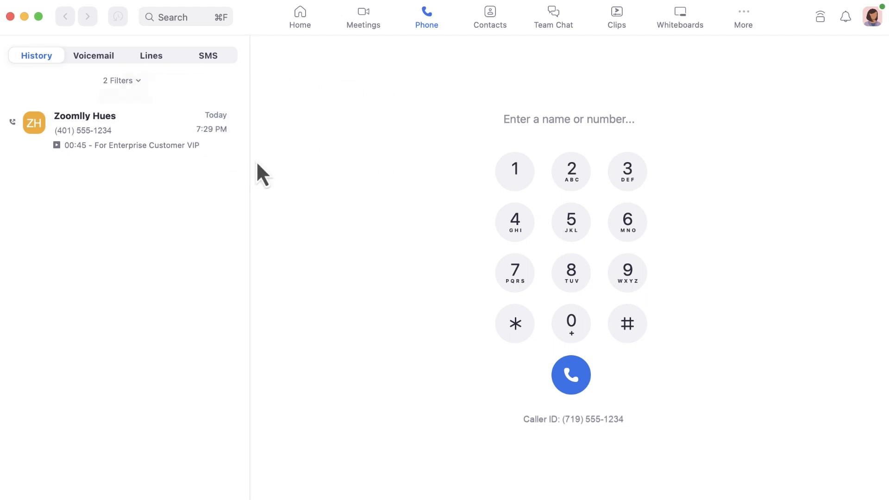
mouse_move(250, 170)
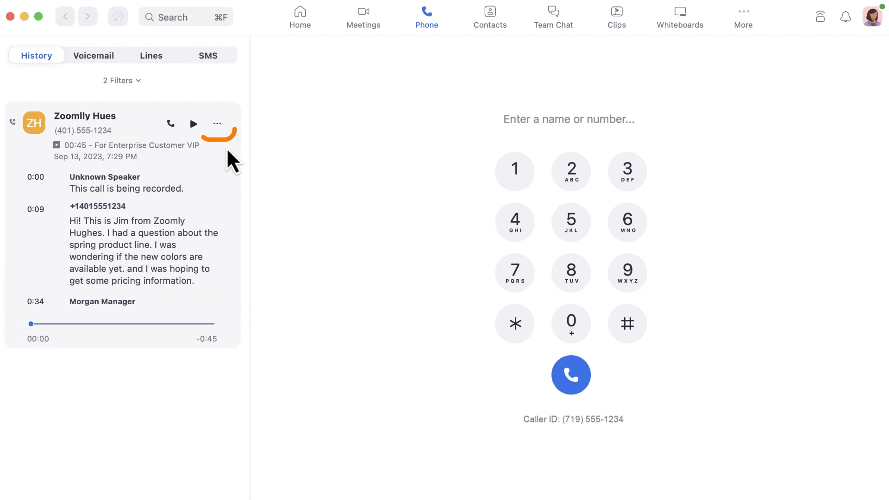
left_click(217, 123)
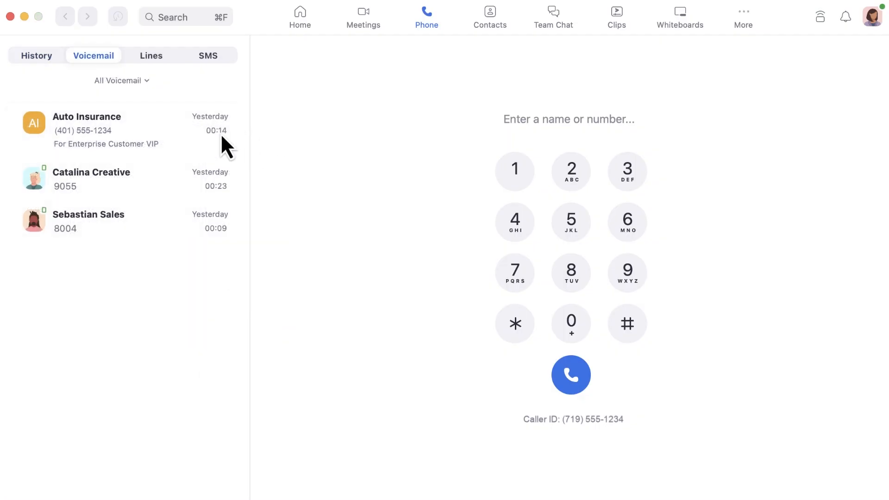
mouse_move(199, 139)
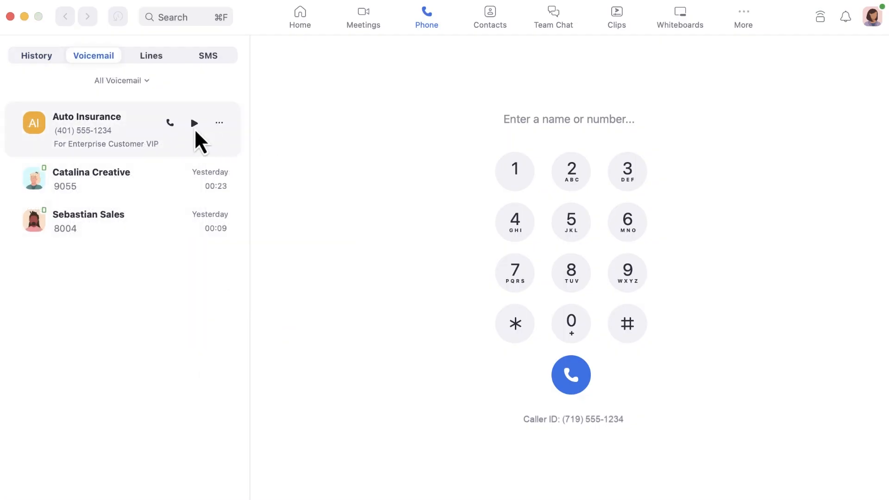
left_click(194, 123)
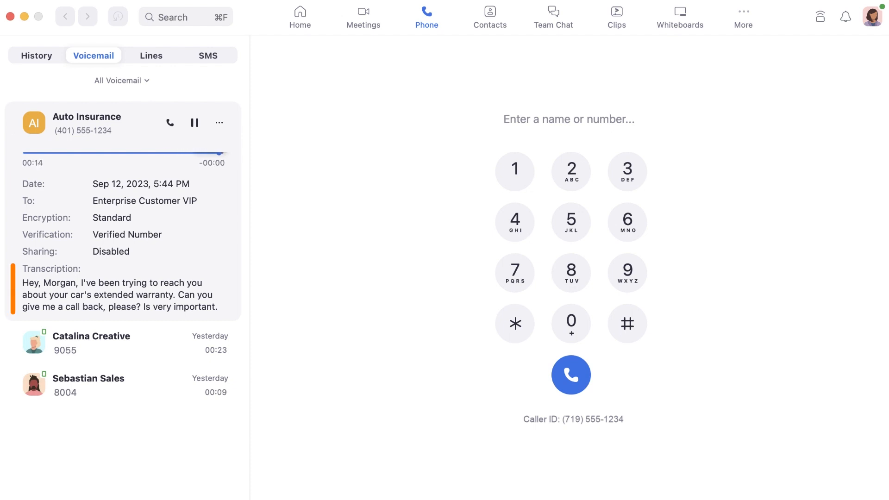
left_click(194, 122)
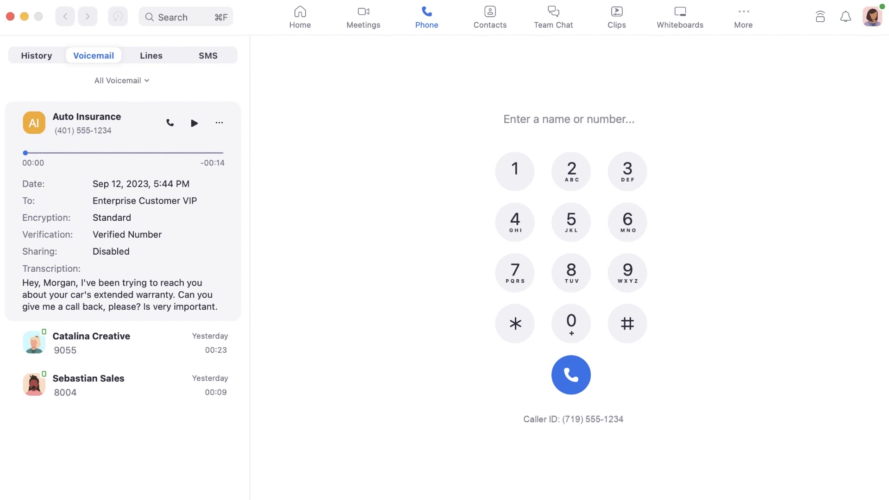
left_click(219, 123)
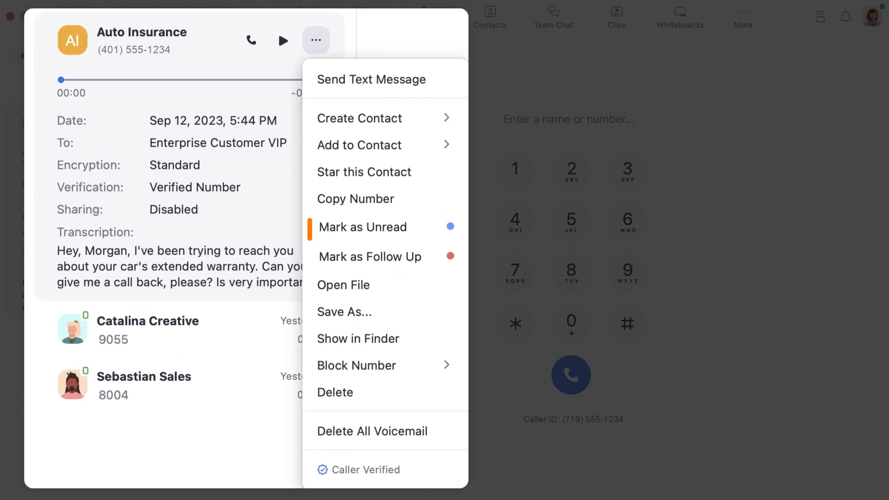
mouse_move(344, 312)
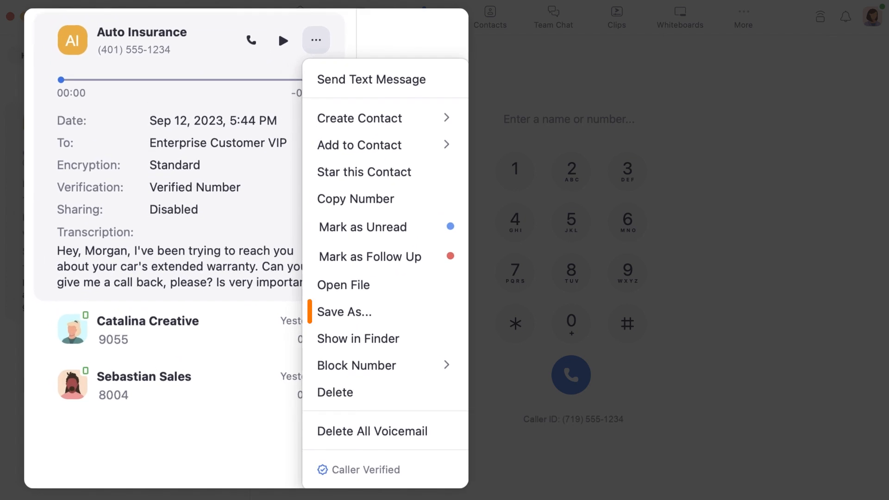
mouse_move(334, 392)
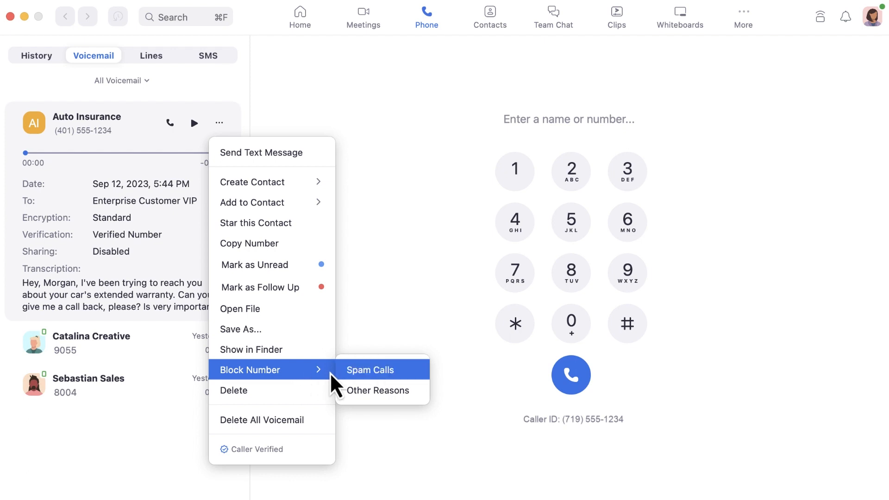
left_click(369, 370)
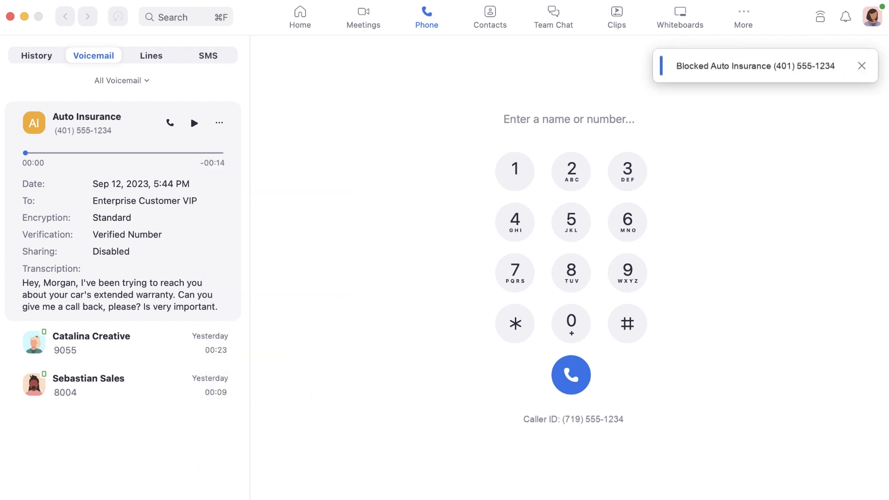
left_click(150, 55)
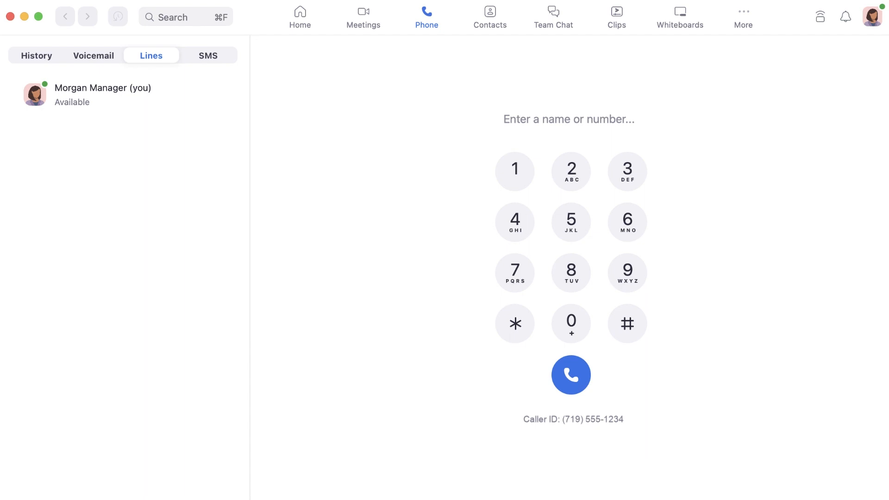
Step: View your line plus shared and monitored lines, then show SMS conversations
left_click(102, 94)
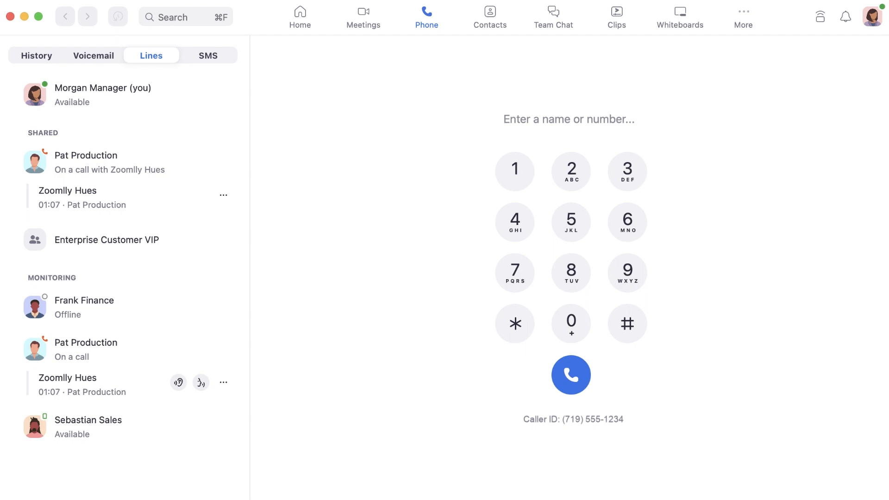
left_click(207, 55)
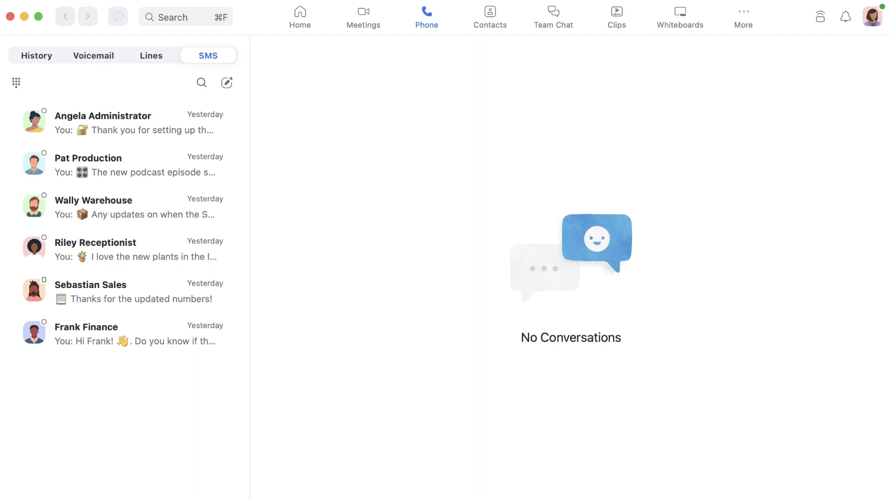
mouse_move(244, 102)
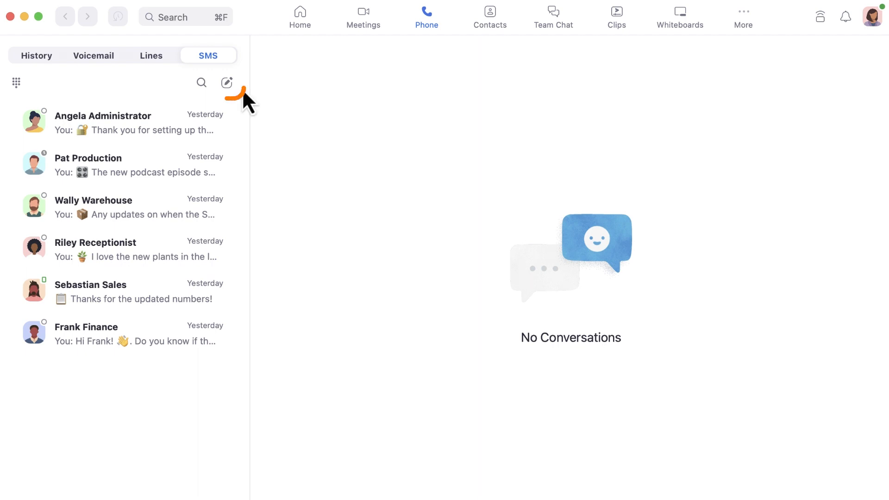
left_click(226, 83)
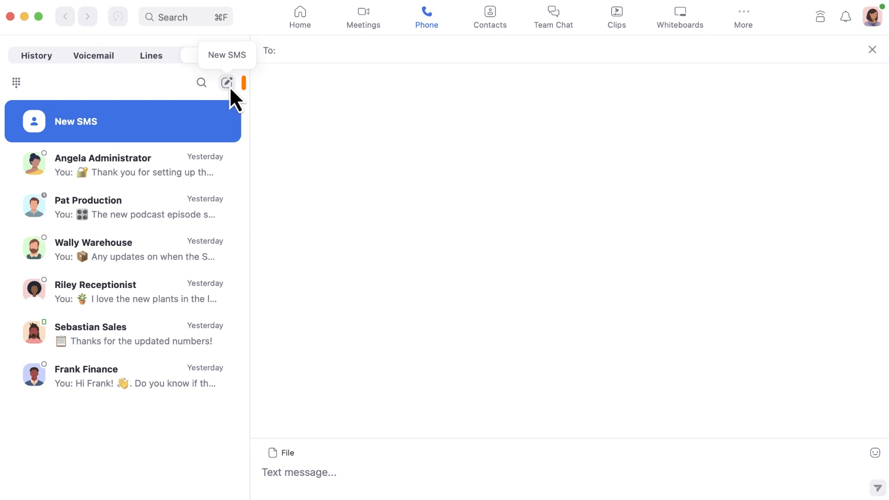
type("Sebastian Sales")
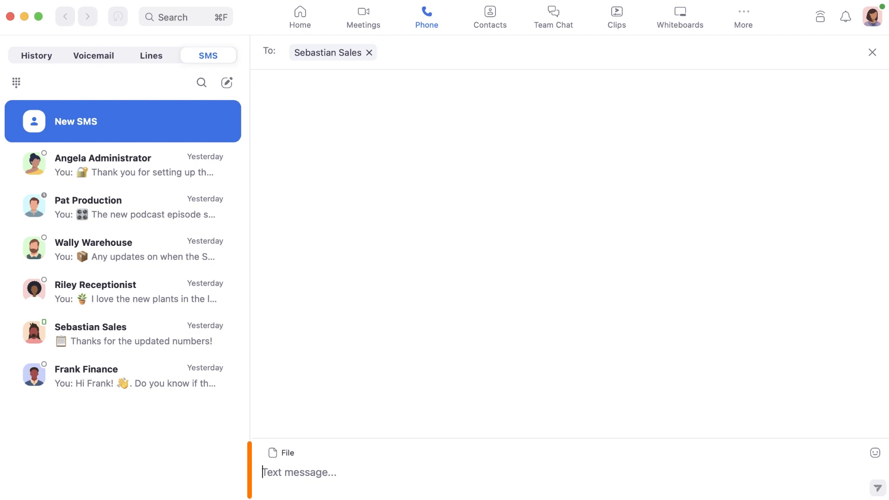
type("My")
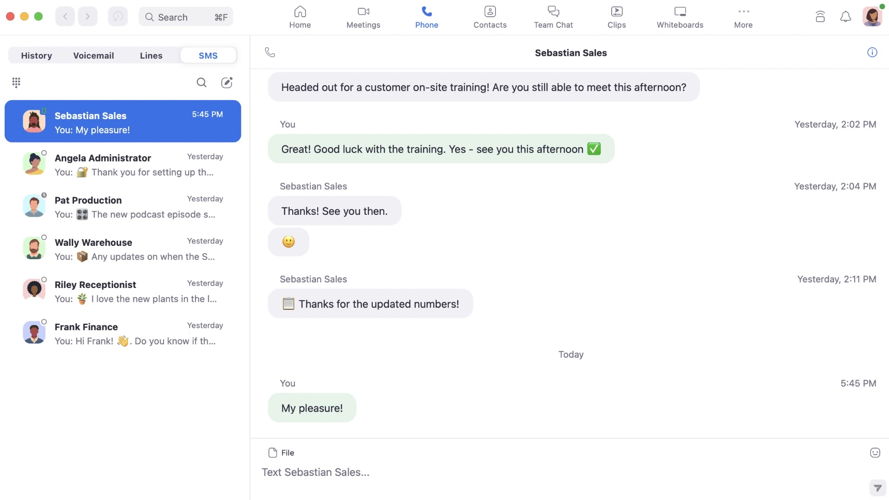
mouse_move(858, 43)
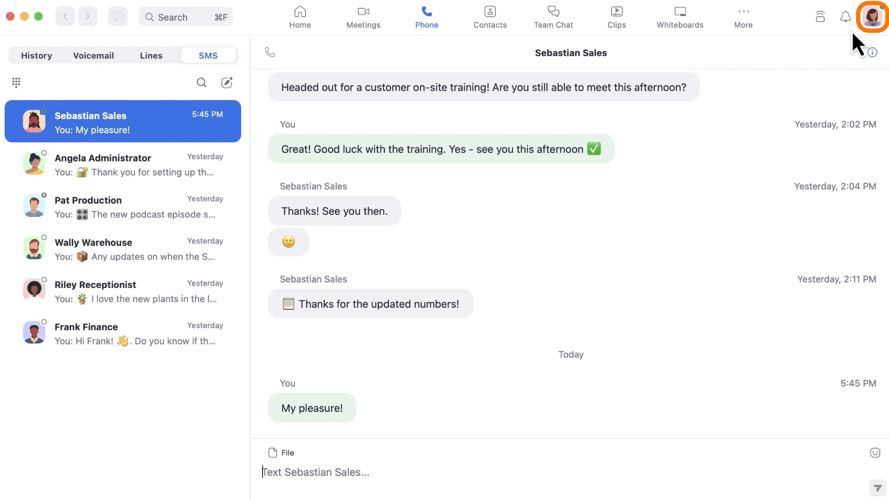
Step: Open Settings > Phone and toggle 'Hide incoming calls while in a meeting' on and back off
left_click(872, 16)
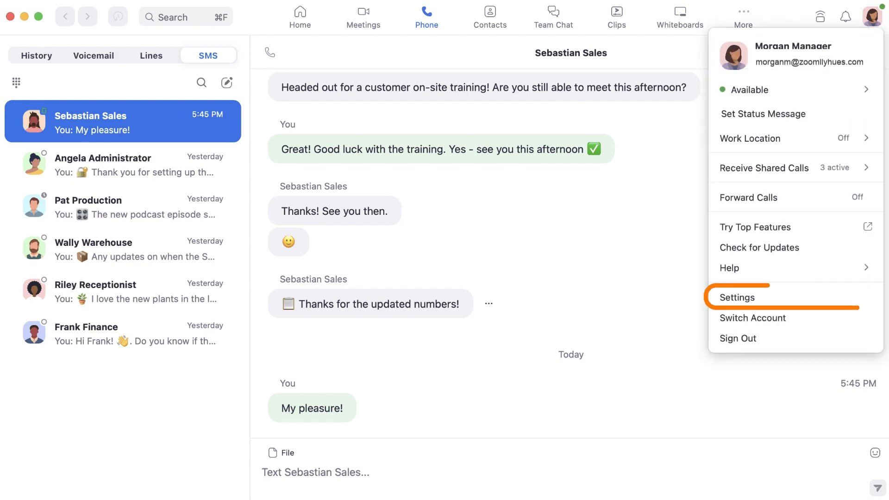
left_click(737, 297)
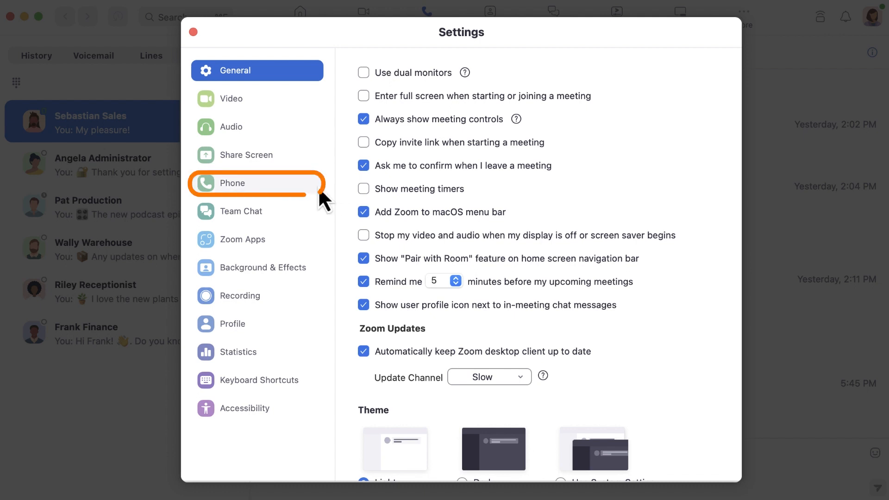
left_click(233, 183)
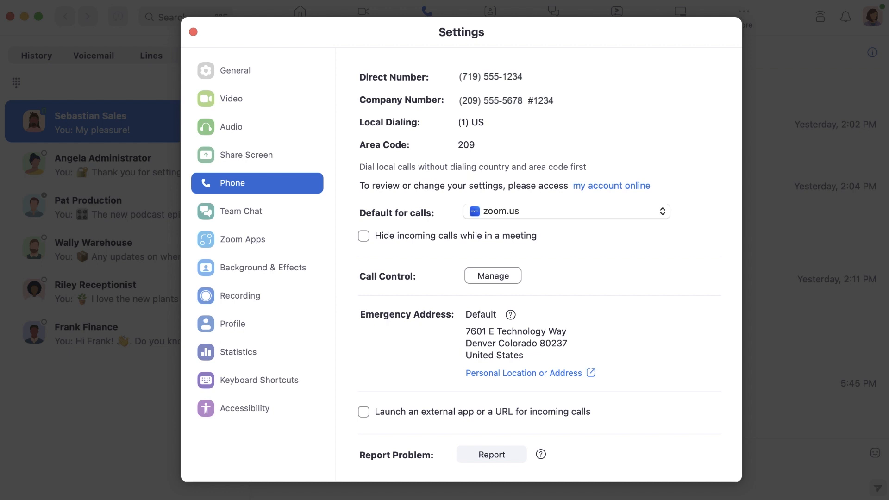
mouse_move(349, 255)
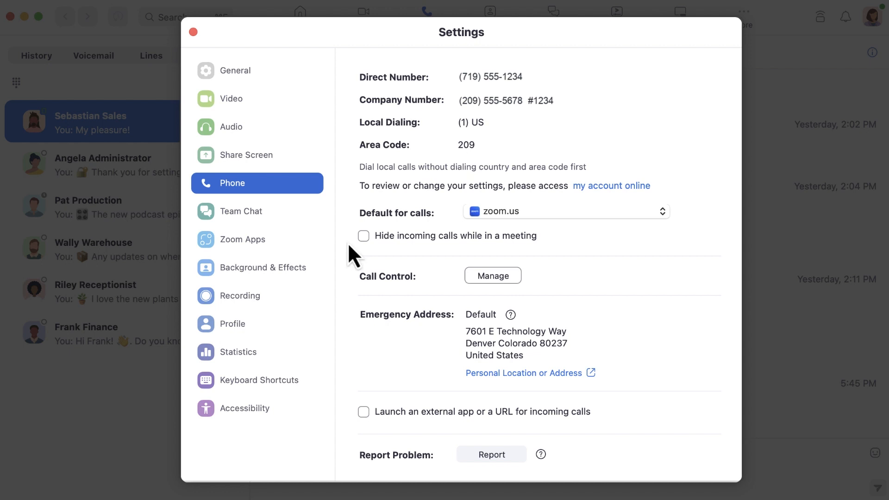
left_click(363, 236)
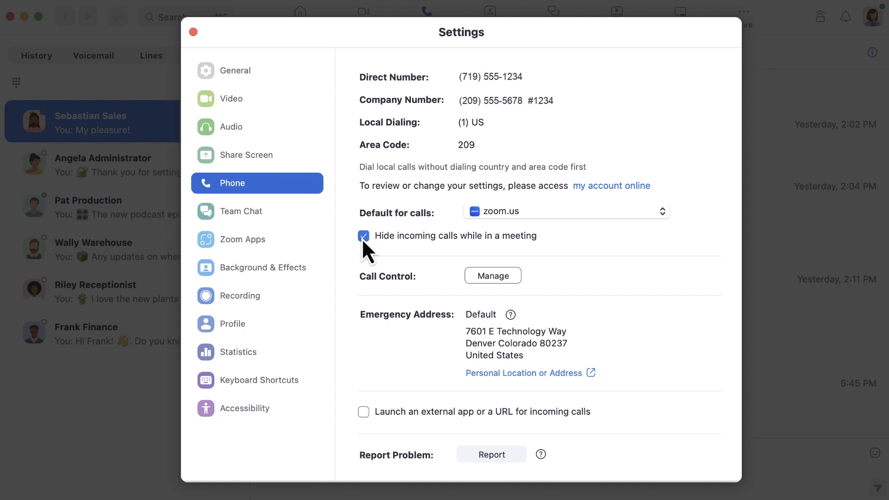
left_click(363, 236)
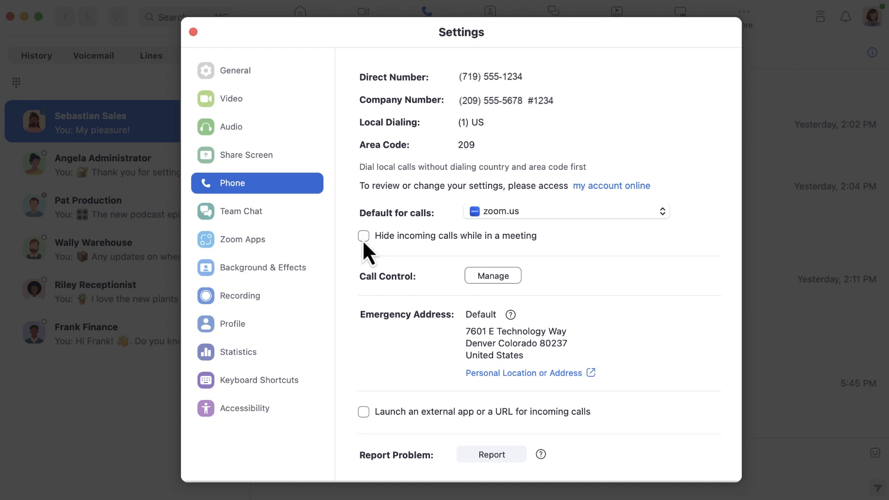